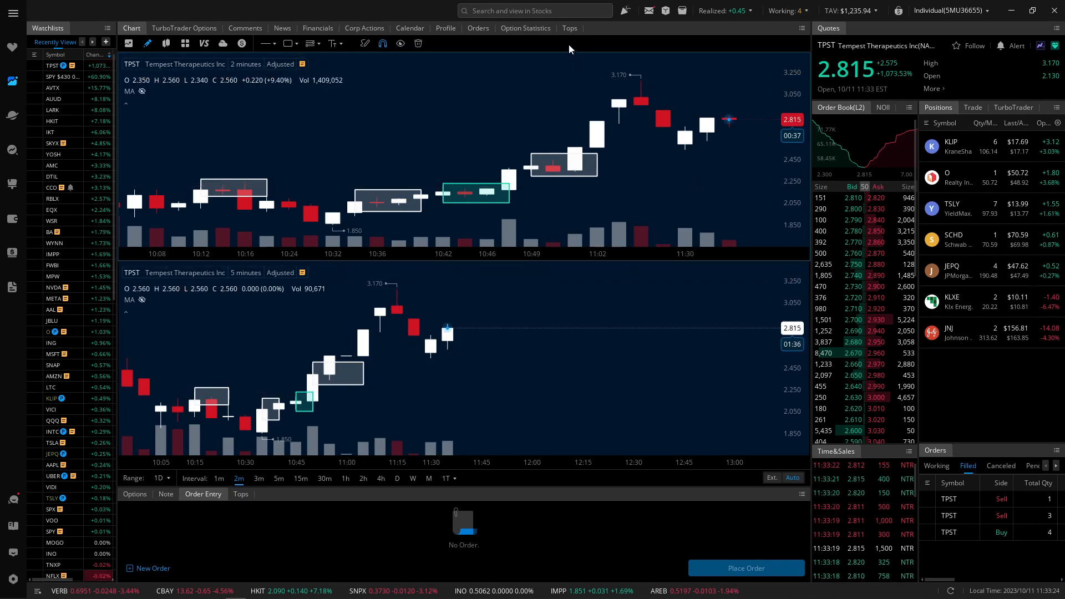
Check the top pre-market gainers, return to the charts and show NINE on 2-minute candles.
{"action": "left_click", "coordinate": [569, 27]}
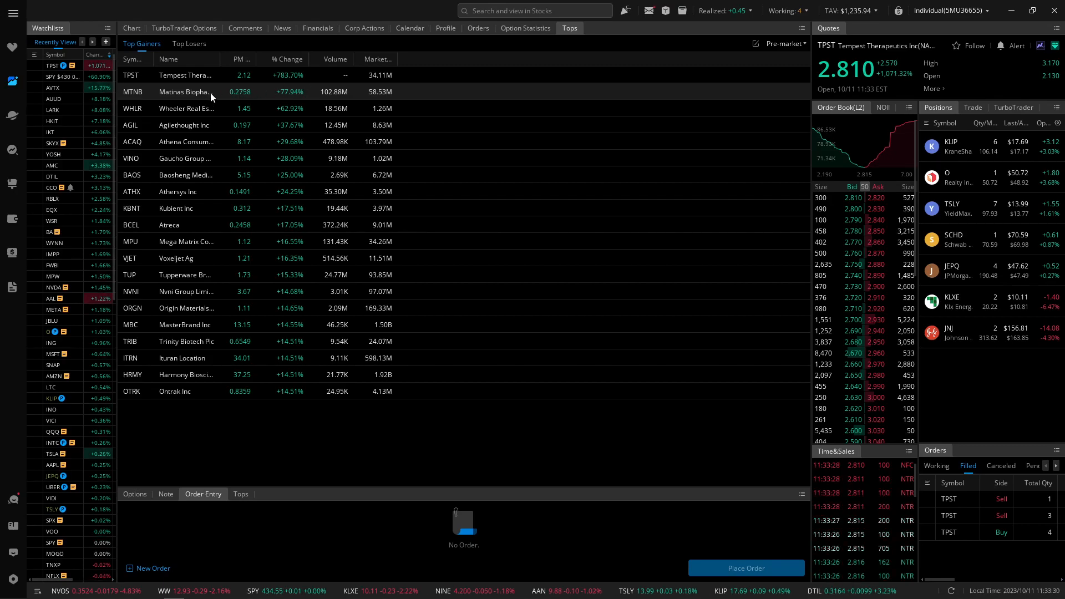
{"action": "left_click", "coordinate": [131, 28]}
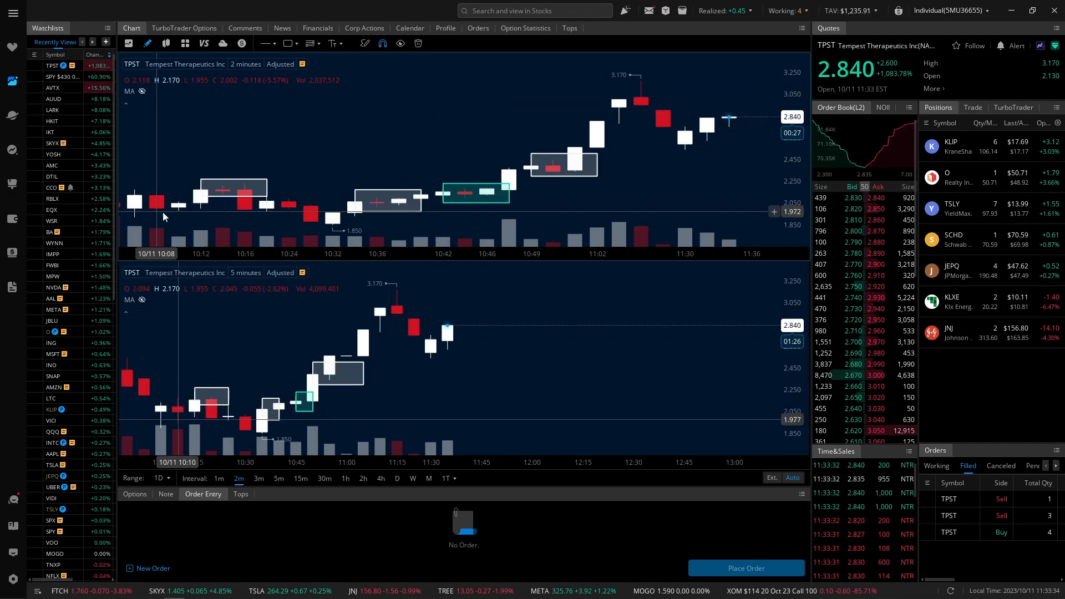
{"action": "mouse_move", "coordinate": [428, 151]}
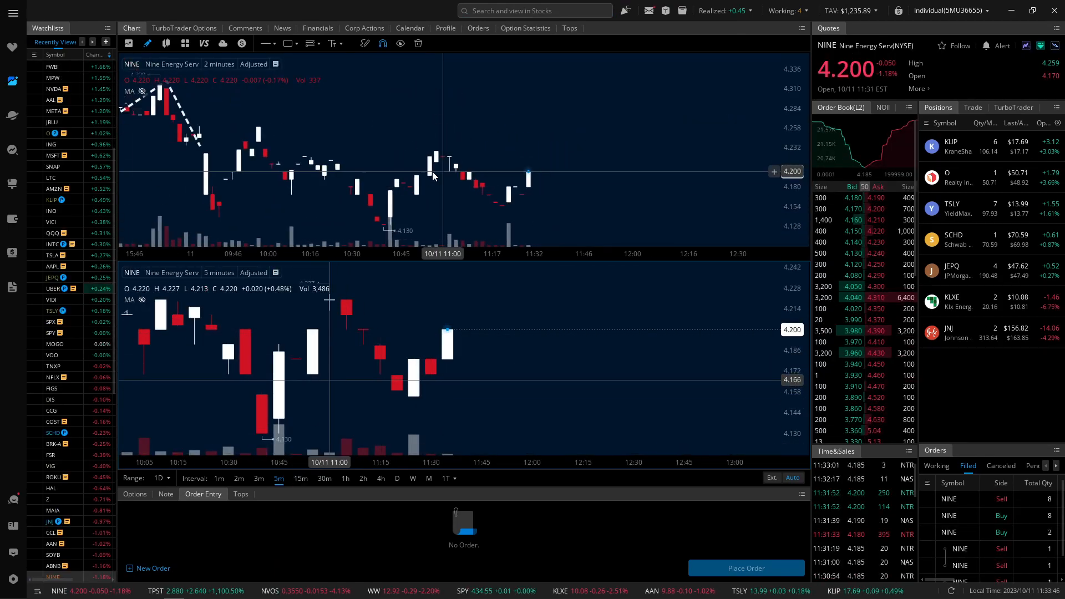
{"action": "left_click", "coordinate": [239, 478]}
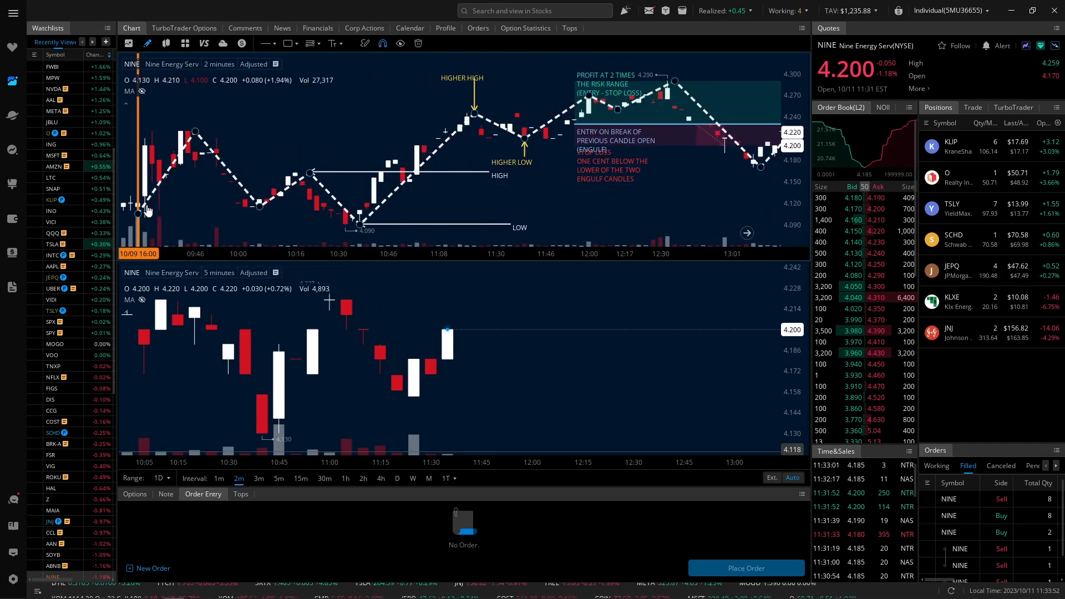
{"action": "mouse_move", "coordinate": [373, 146]}
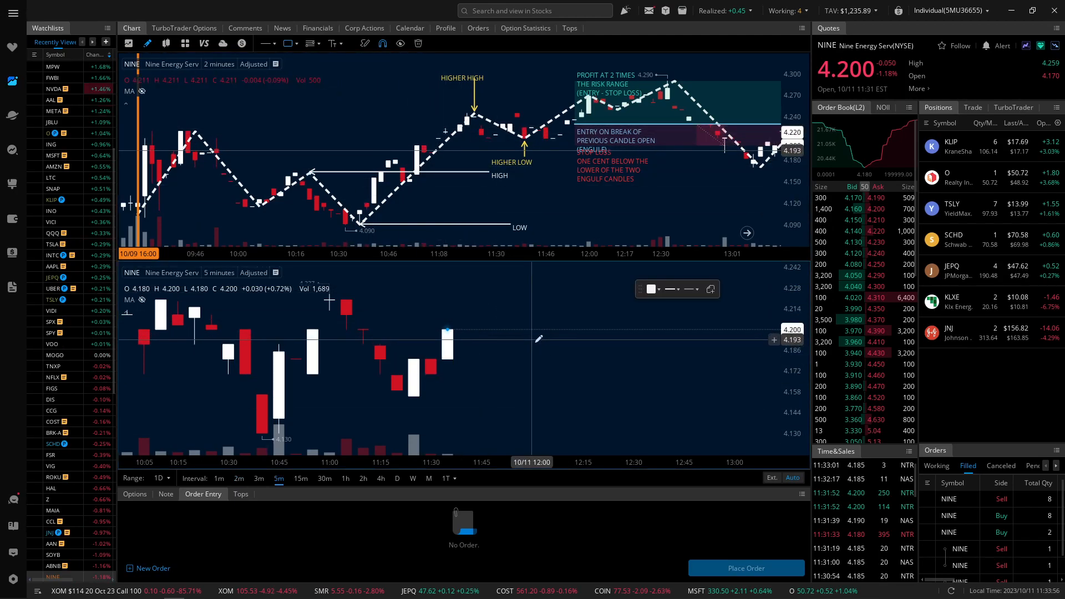
Draw a hollow candle-shaped box after the last candle on NINE's 5-minute chart.
{"action": "left_click_drag", "start_coordinate": [533, 339], "coordinate": [540, 377]}
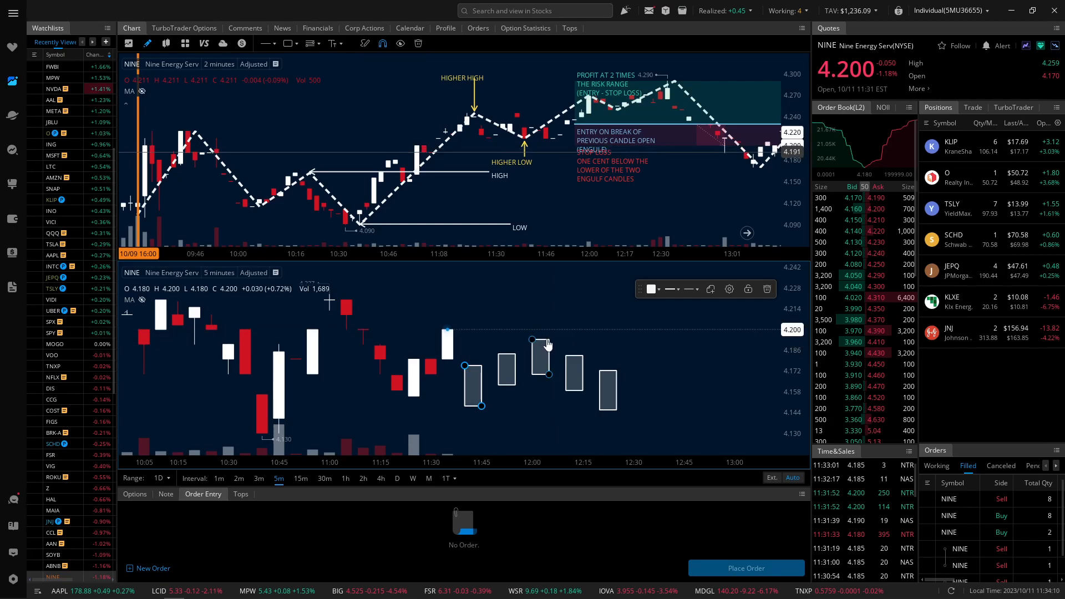
{"action": "mouse_move", "coordinate": [472, 335]}
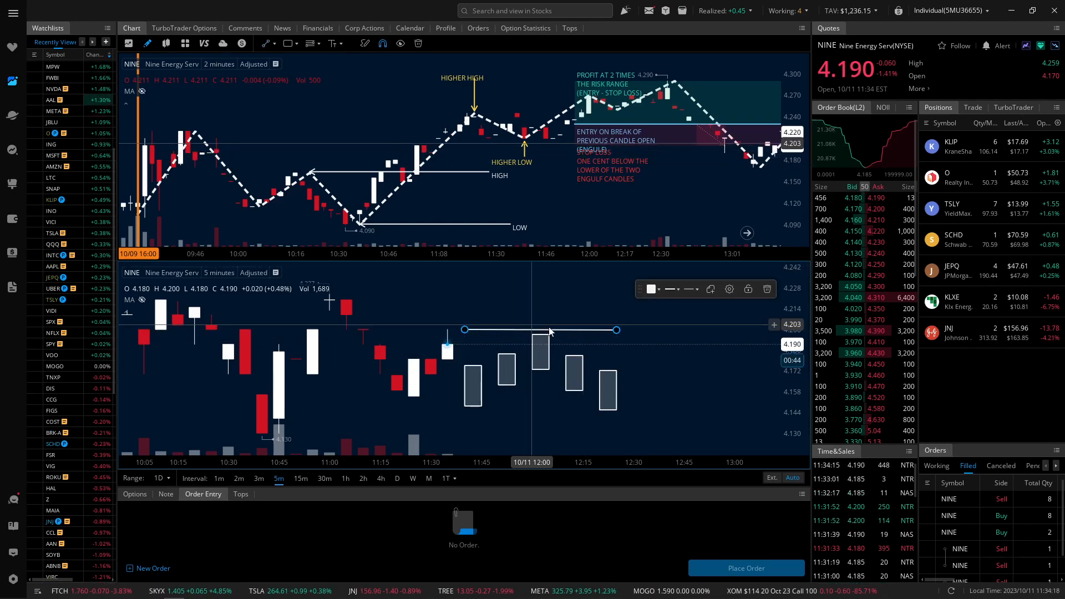
{"action": "mouse_move", "coordinate": [543, 377]}
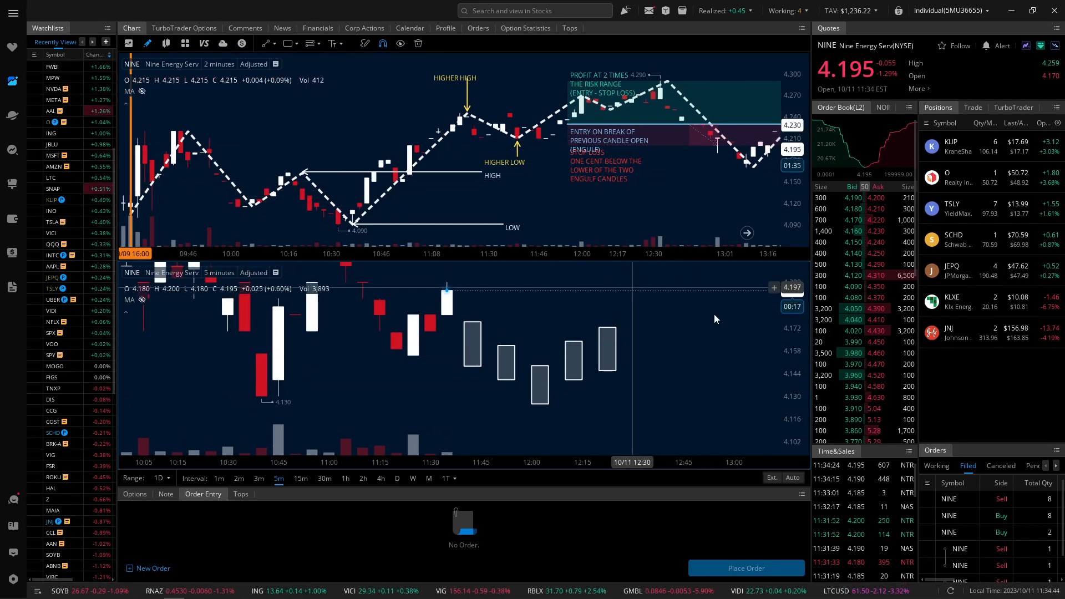
{"action": "mouse_move", "coordinate": [639, 259]}
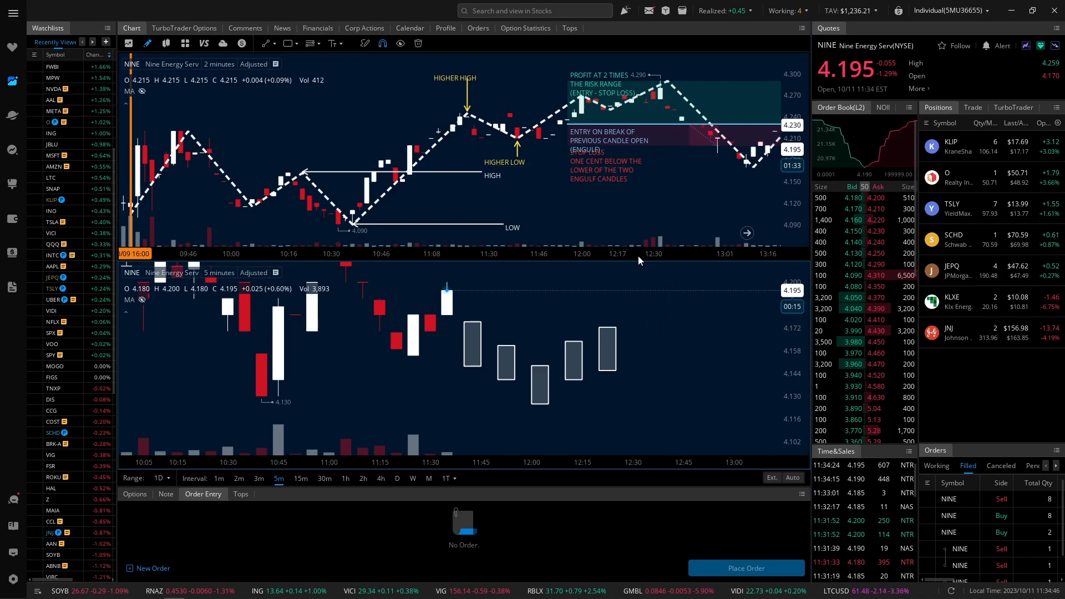
{"action": "mouse_move", "coordinate": [440, 196]}
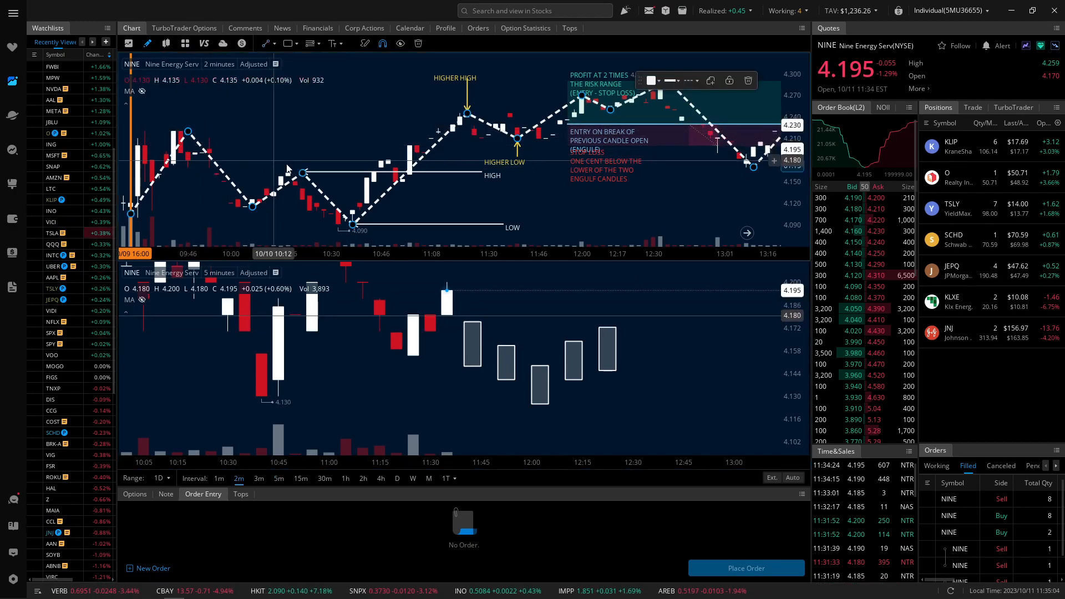
Draw trend lines from the early high to the higher high and from the 10:40 low.
{"action": "left_click_drag", "start_coordinate": [186, 131], "coordinate": [306, 173]}
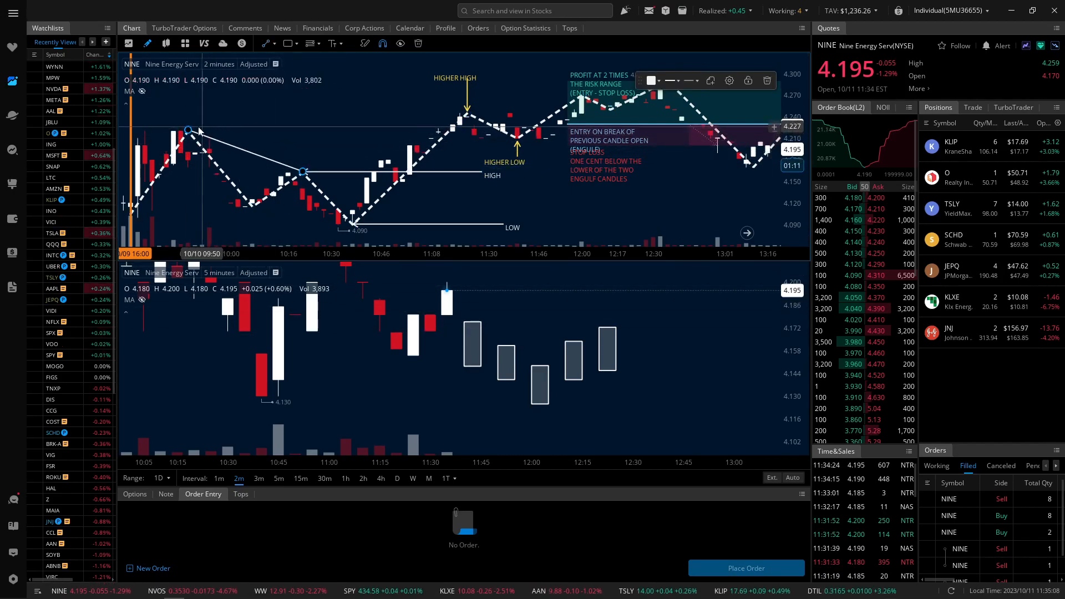
{"action": "mouse_move", "coordinate": [320, 167]}
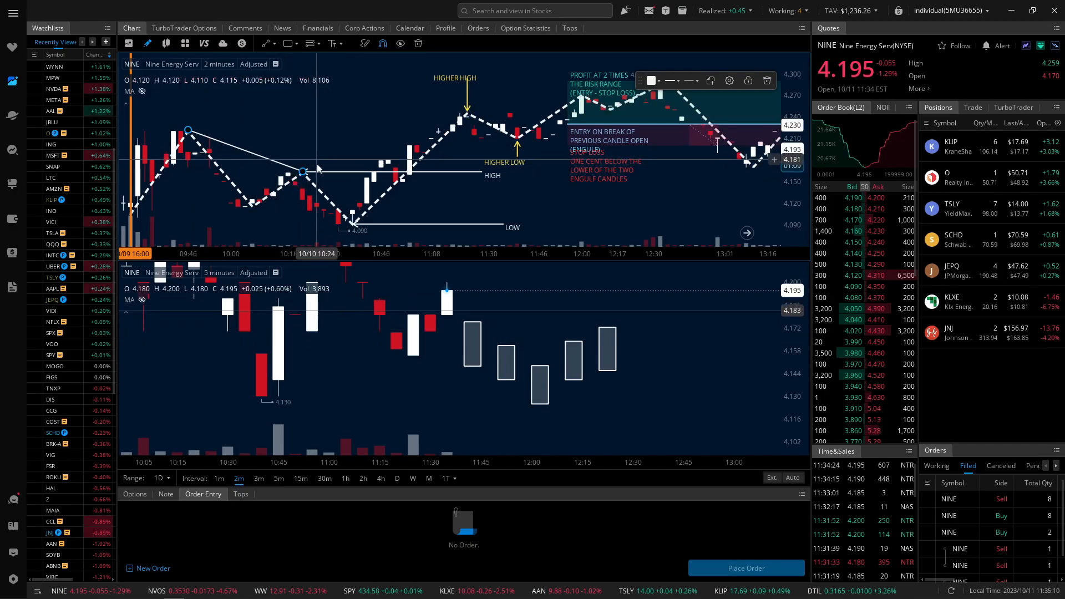
{"action": "mouse_move", "coordinate": [289, 141]}
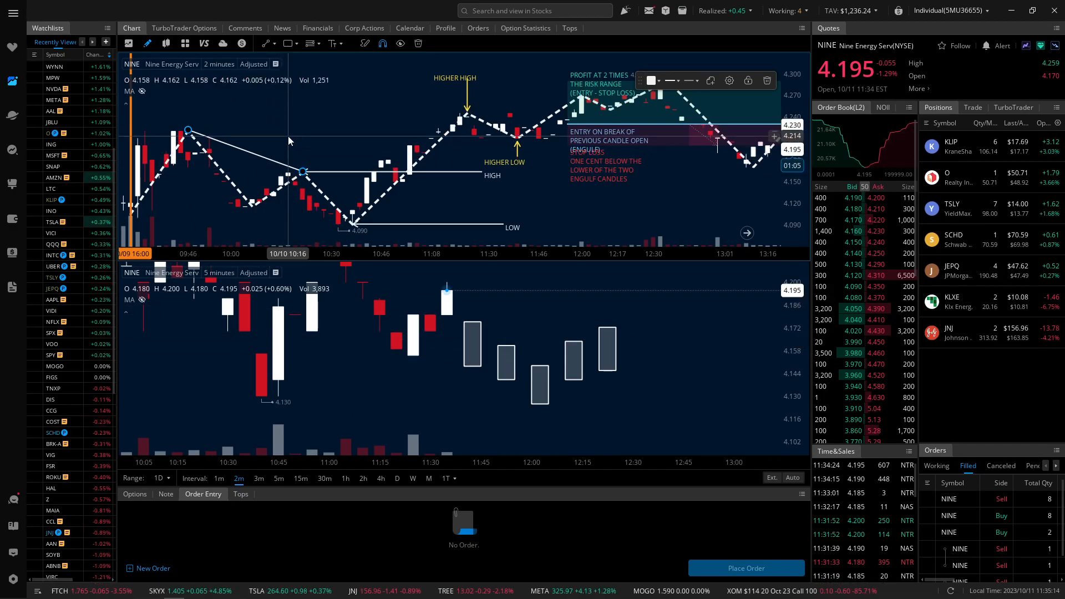
{"action": "mouse_move", "coordinate": [265, 151]}
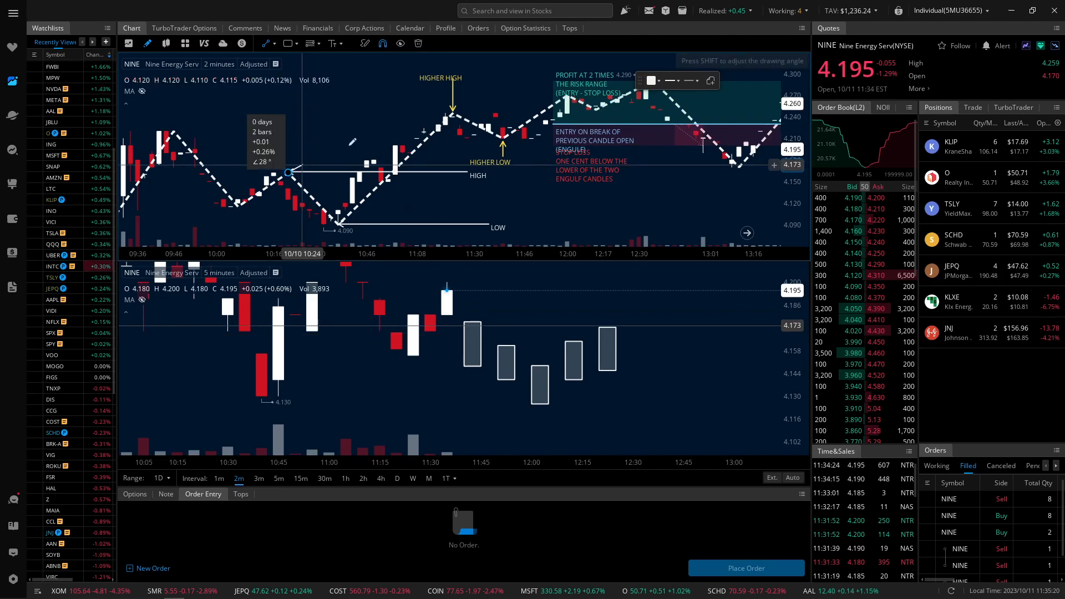
{"action": "left_click_drag", "start_coordinate": [289, 172], "coordinate": [452, 119]}
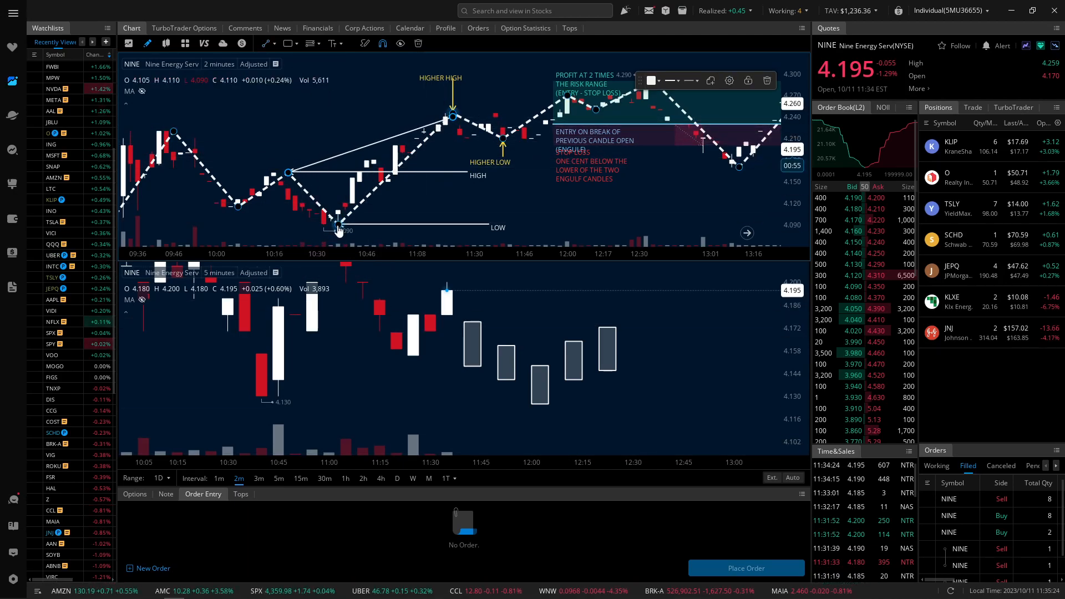
{"action": "left_click_drag", "start_coordinate": [337, 224], "coordinate": [502, 140]}
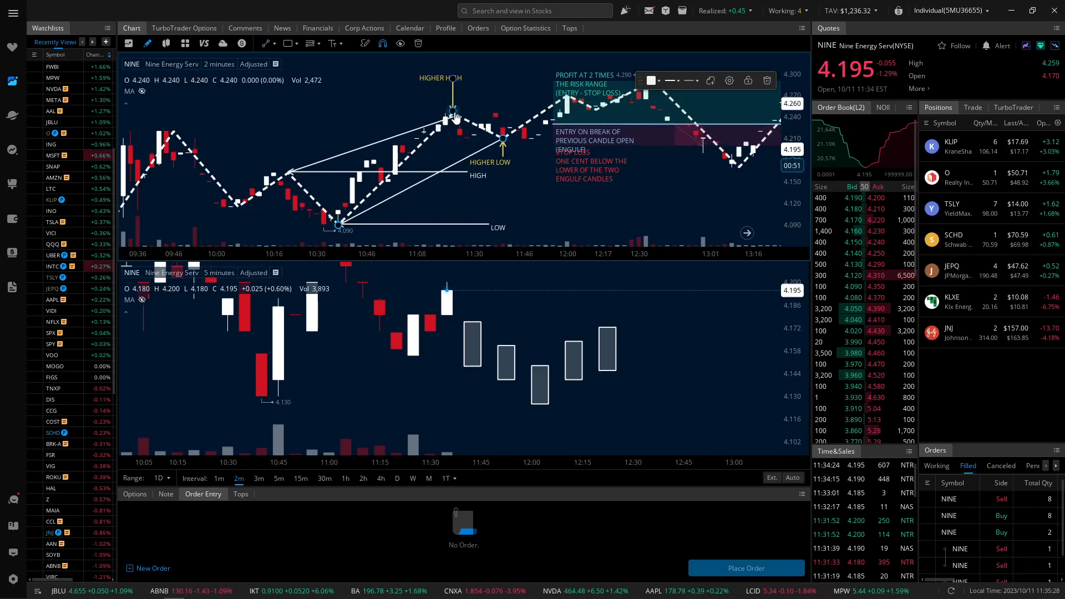
{"action": "mouse_move", "coordinate": [439, 140]}
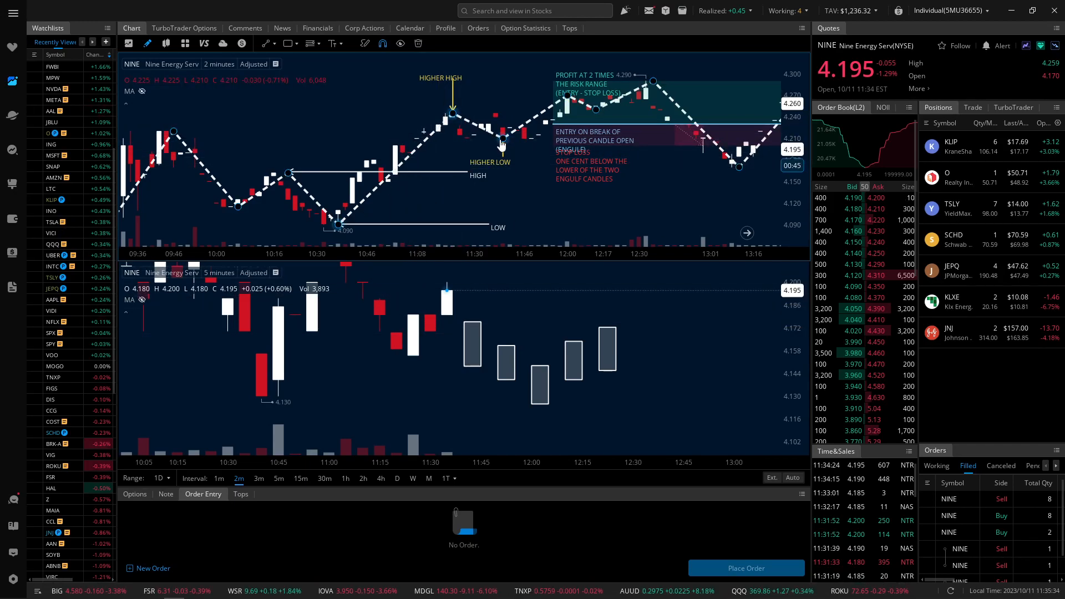
Switch the upper NINE chart to 5-minute candles.
{"action": "left_click", "coordinate": [277, 478]}
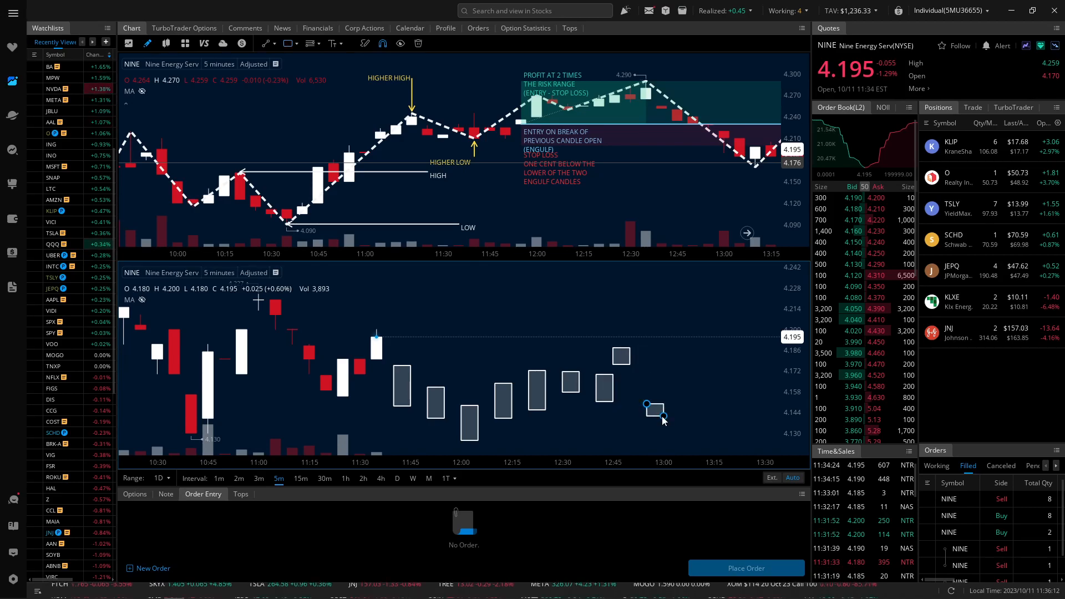
Box the final group of sketched candles on the lower 5-minute chart.
{"action": "left_click_drag", "start_coordinate": [647, 406], "coordinate": [685, 380]}
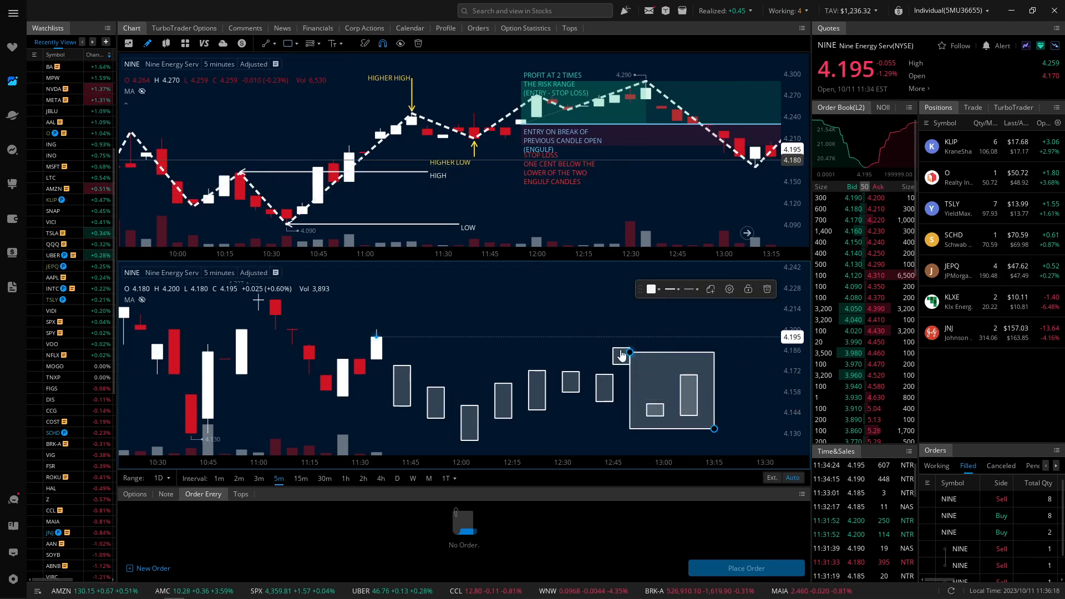
{"action": "mouse_move", "coordinate": [506, 129]}
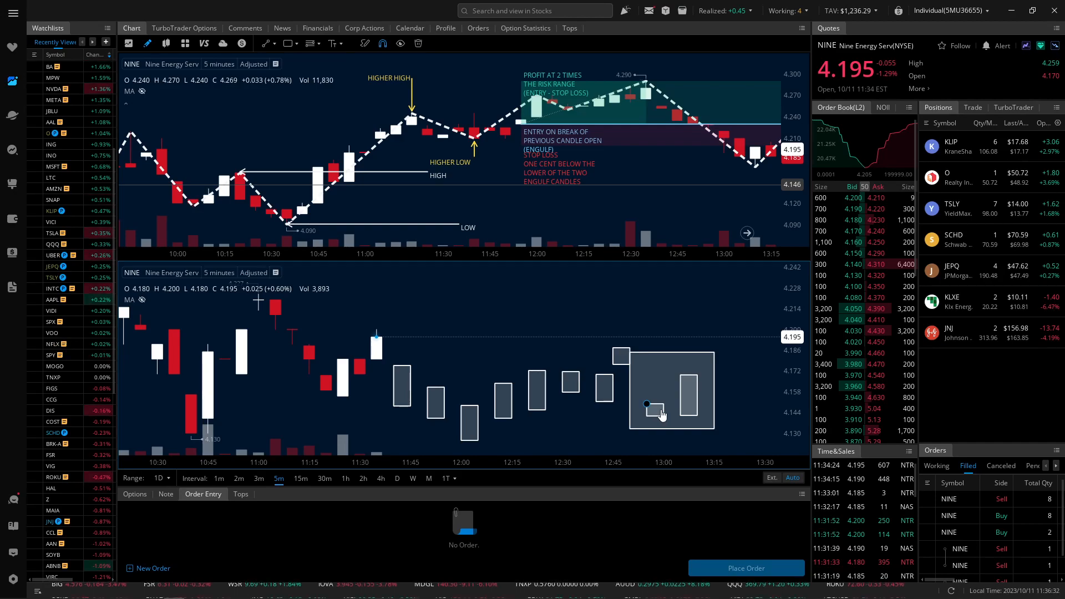
{"action": "mouse_move", "coordinate": [510, 344]}
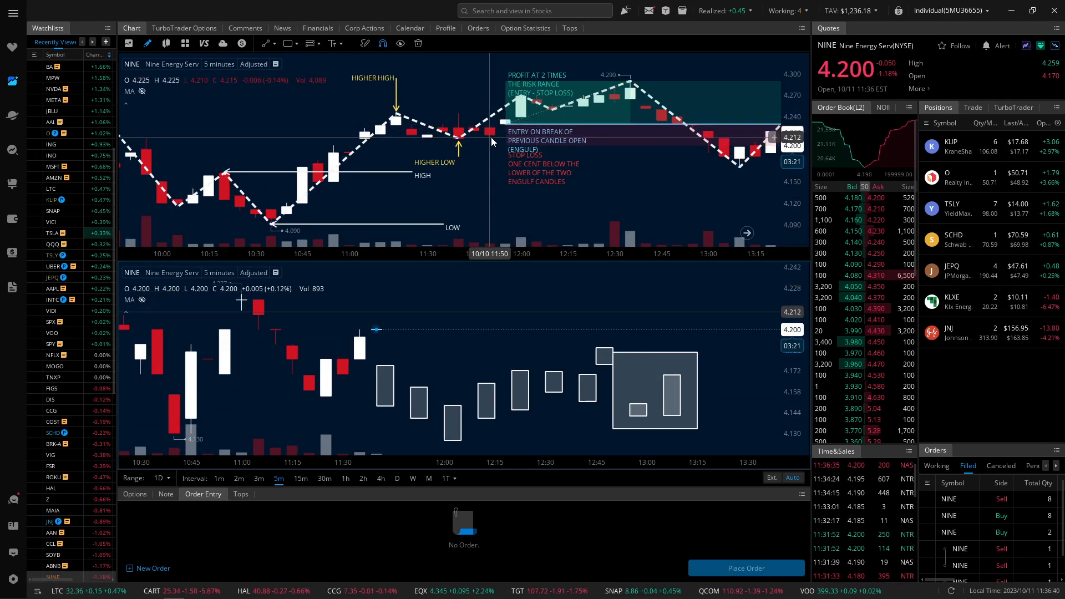
{"action": "mouse_move", "coordinate": [516, 312]}
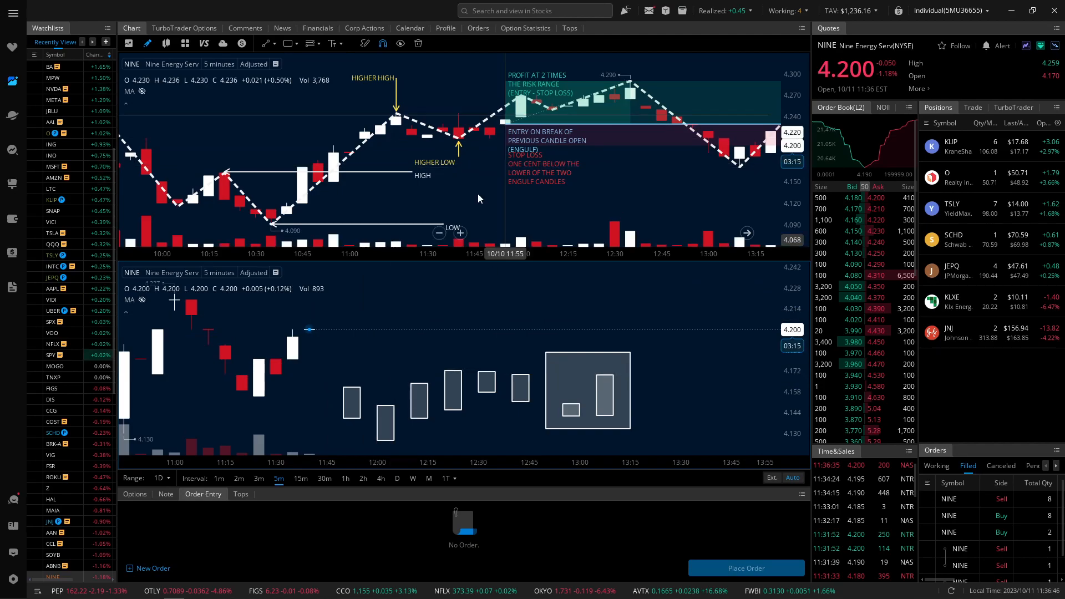
Delete the sketched candle boxes, keeping the tall outline and small red box.
{"action": "left_click", "coordinate": [418, 43]}
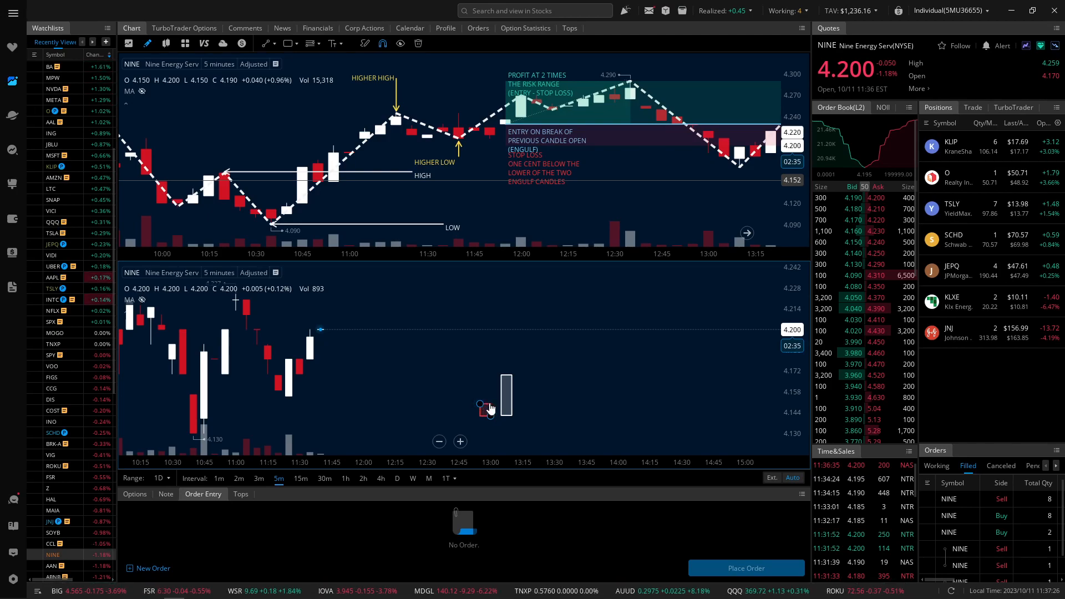
Draw a horizontal level line beside the tall box on the 5-minute chart.
{"action": "left_click_drag", "start_coordinate": [479, 400], "coordinate": [546, 401]}
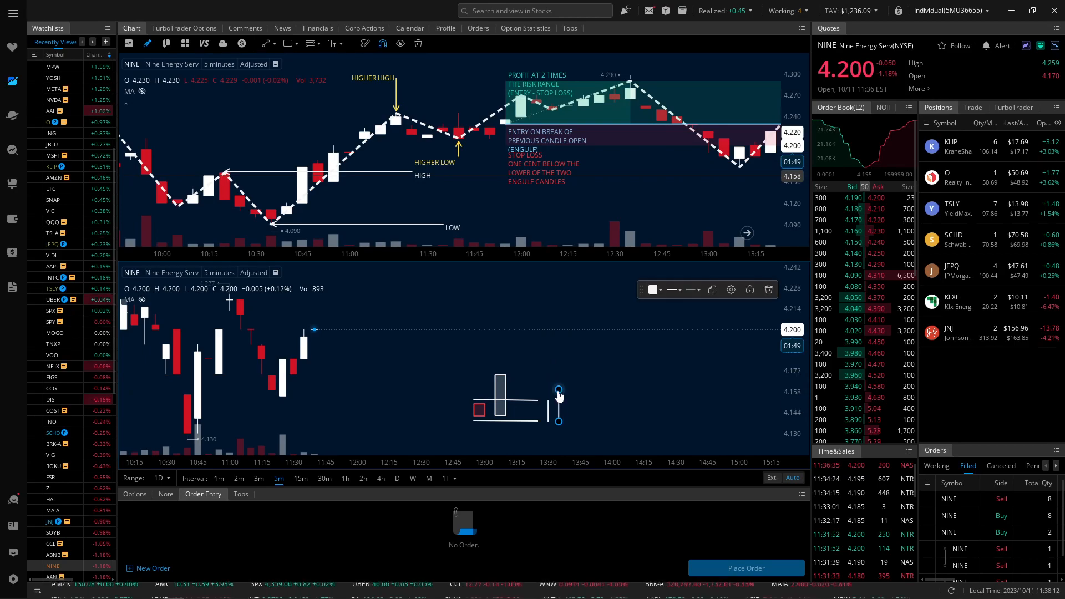
{"action": "mouse_move", "coordinate": [563, 397]}
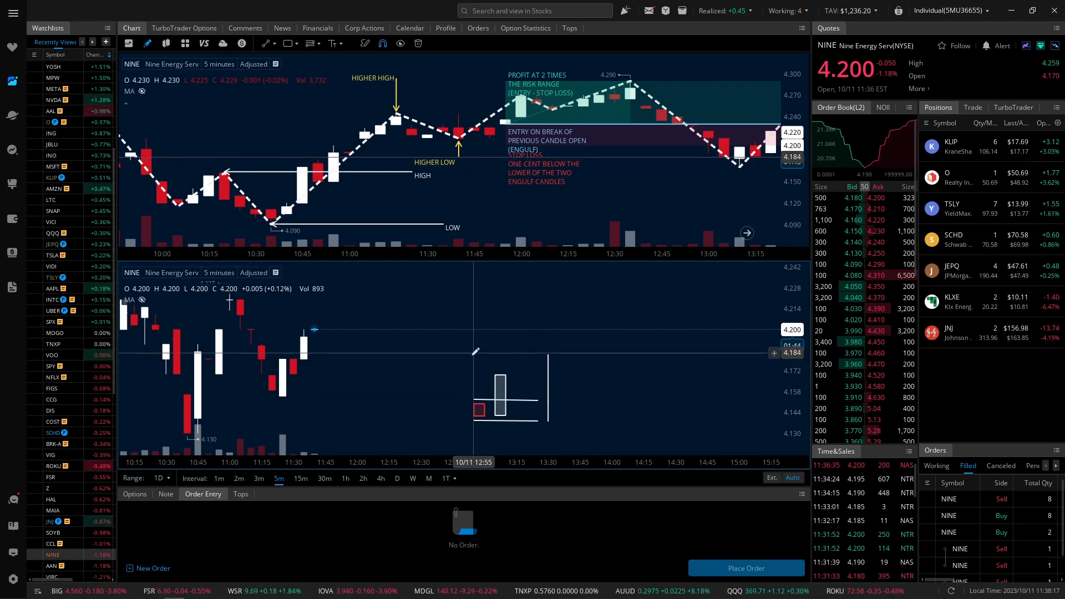
Add a higher level line above the box, then load the TPST symbol.
{"action": "left_click_drag", "start_coordinate": [473, 351], "coordinate": [563, 352]}
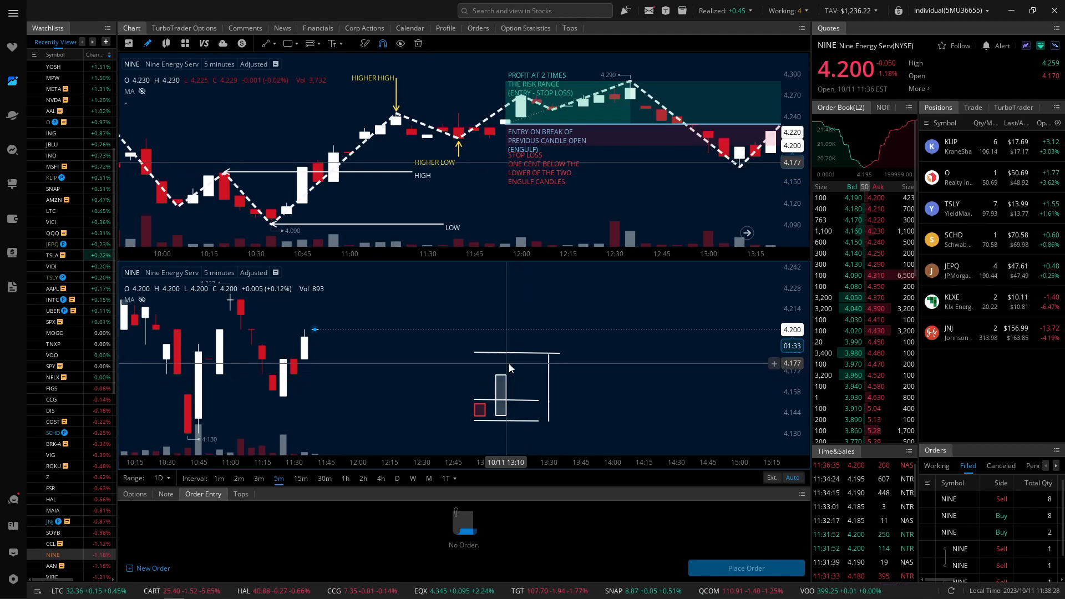
{"action": "mouse_move", "coordinate": [575, 373]}
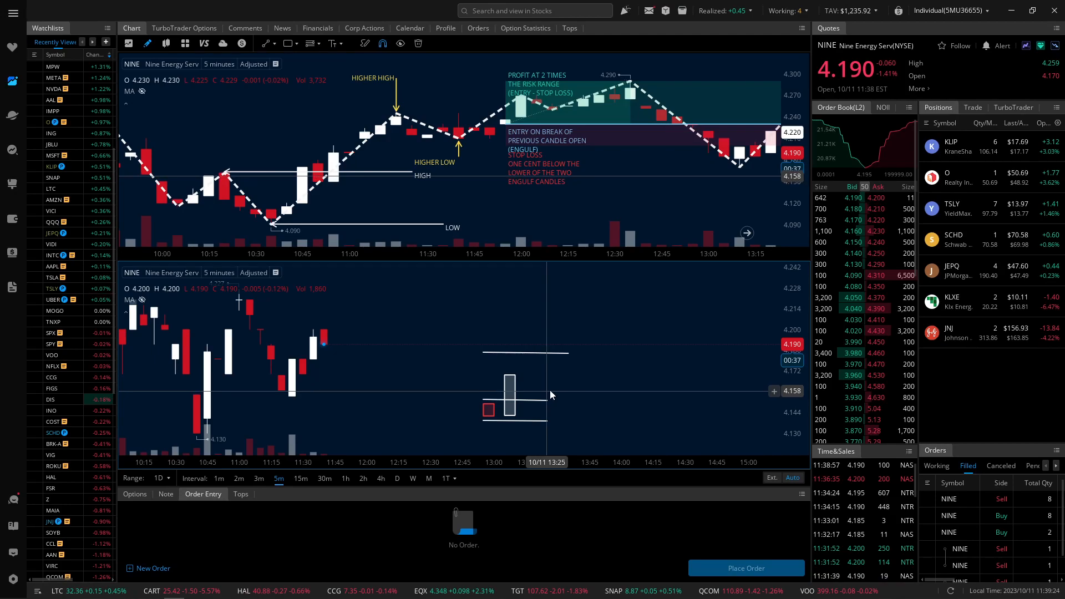
{"action": "mouse_move", "coordinate": [534, 410]}
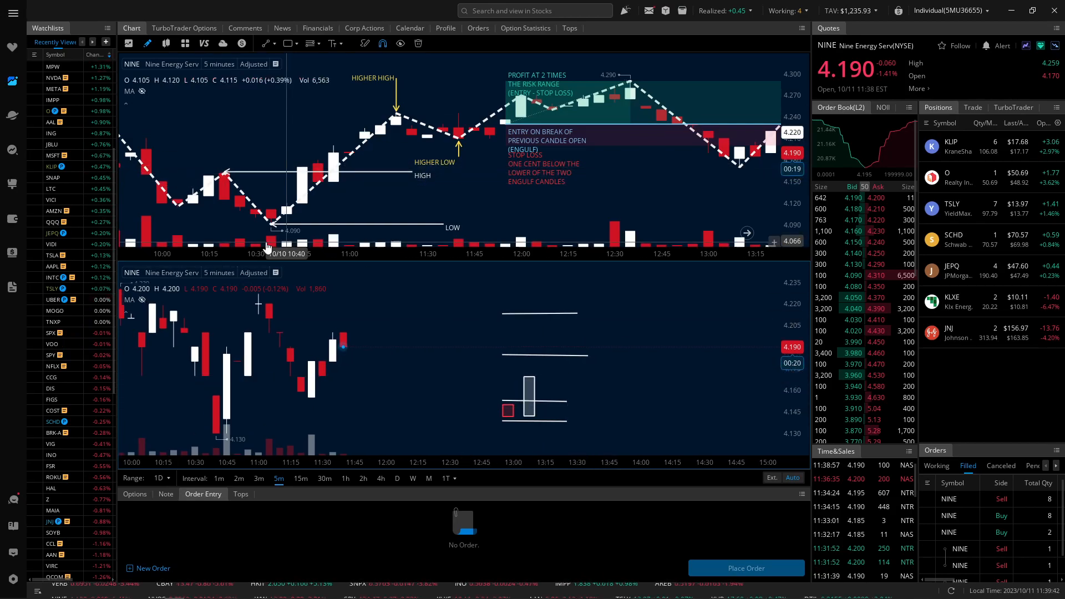
{"action": "mouse_move", "coordinate": [489, 132]}
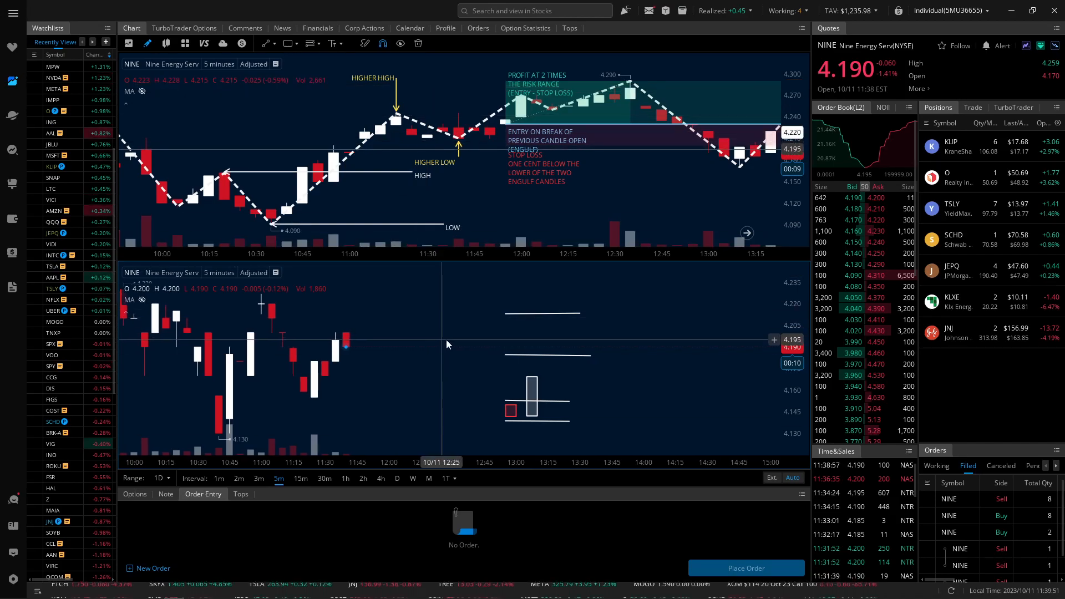
{"action": "mouse_move", "coordinate": [652, 356]}
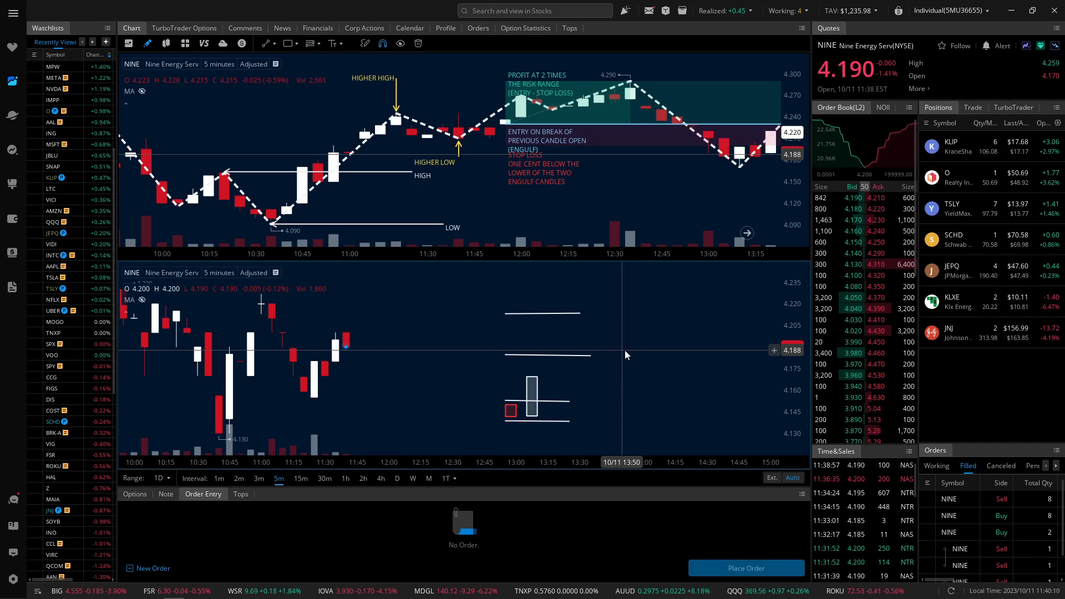
{"action": "type", "text": "tspt"}
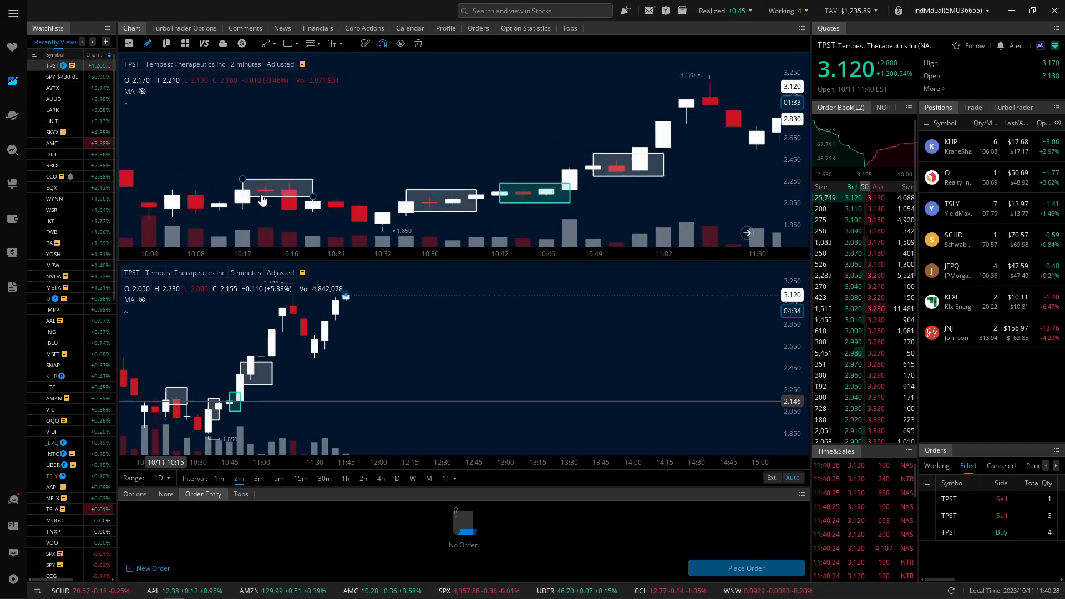
{"action": "mouse_move", "coordinate": [264, 203]}
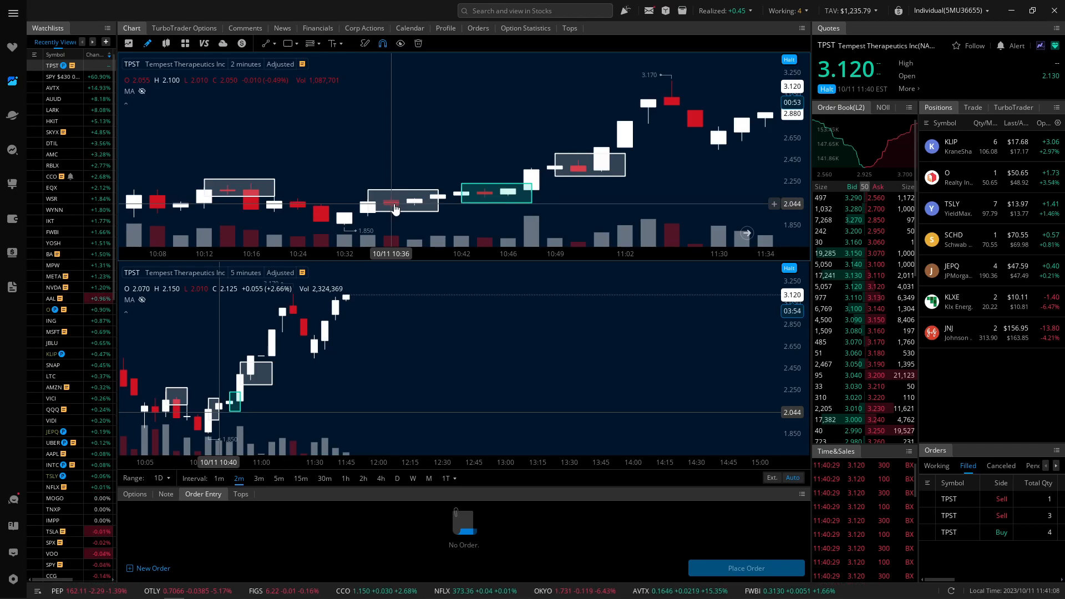
{"action": "mouse_move", "coordinate": [407, 175]}
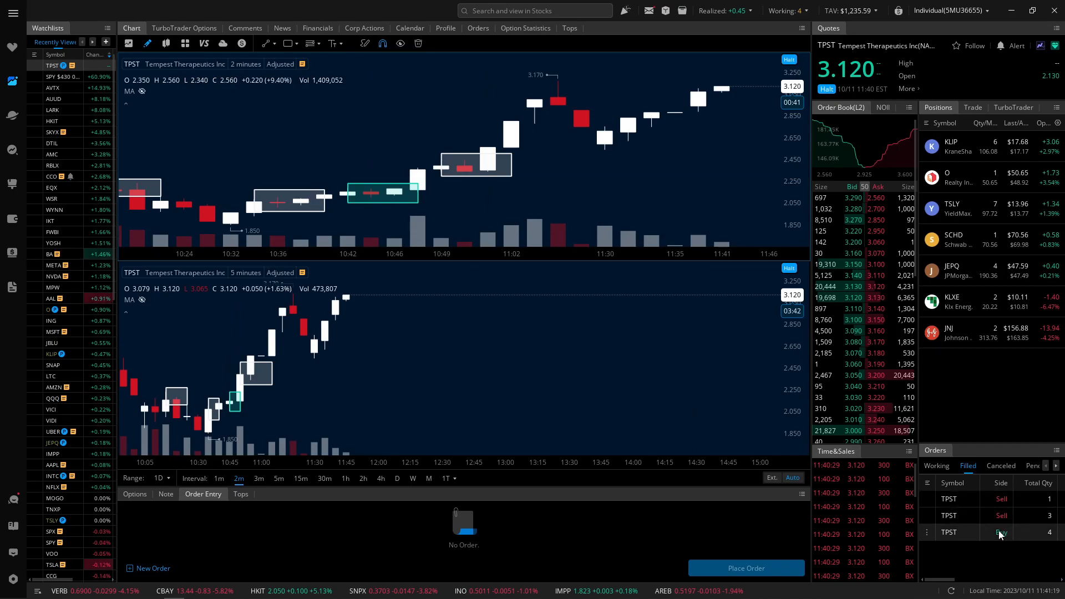
{"action": "mouse_move", "coordinate": [672, 188]}
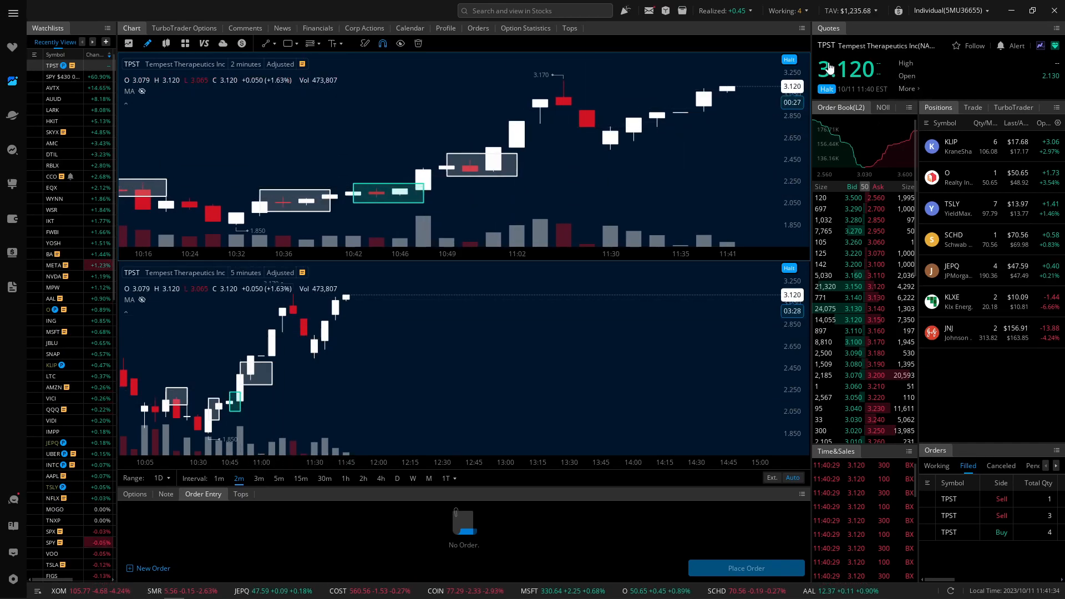
{"action": "mouse_move", "coordinate": [600, 167]}
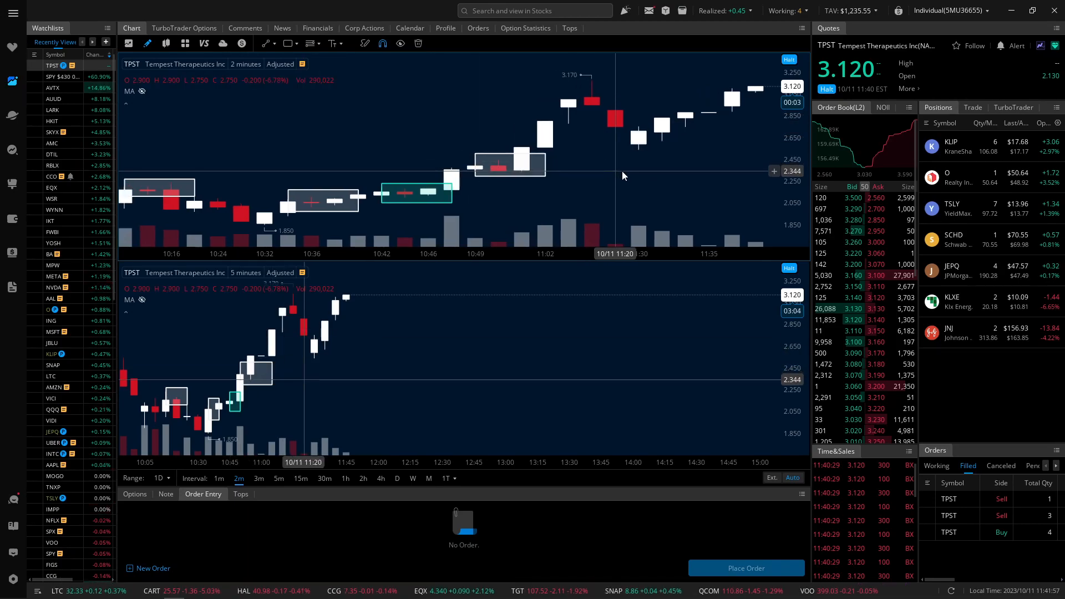
{"action": "mouse_move", "coordinate": [601, 189]}
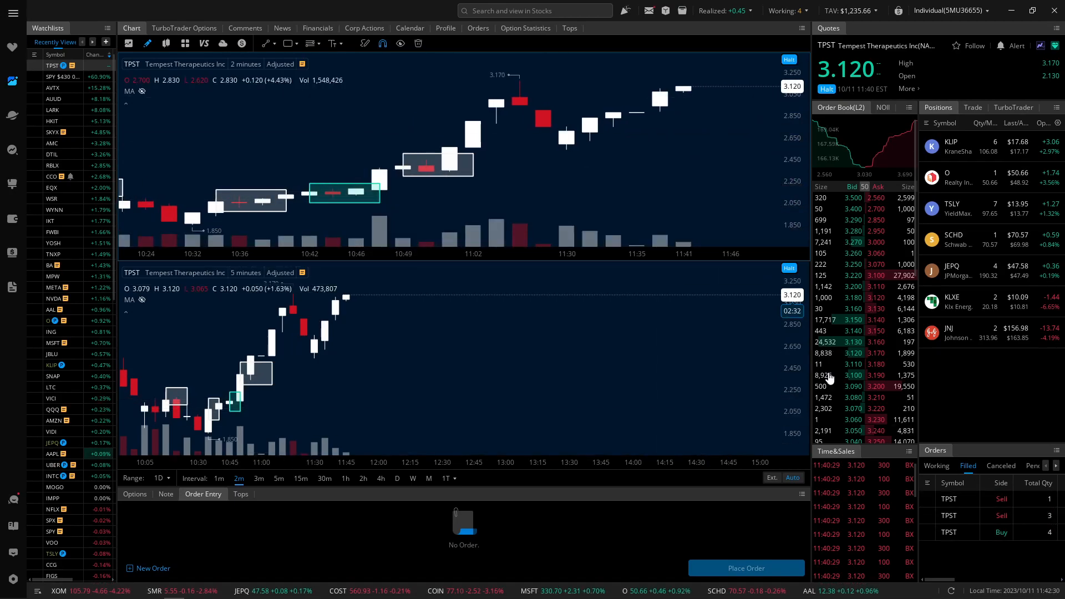
{"action": "mouse_move", "coordinate": [367, 171]}
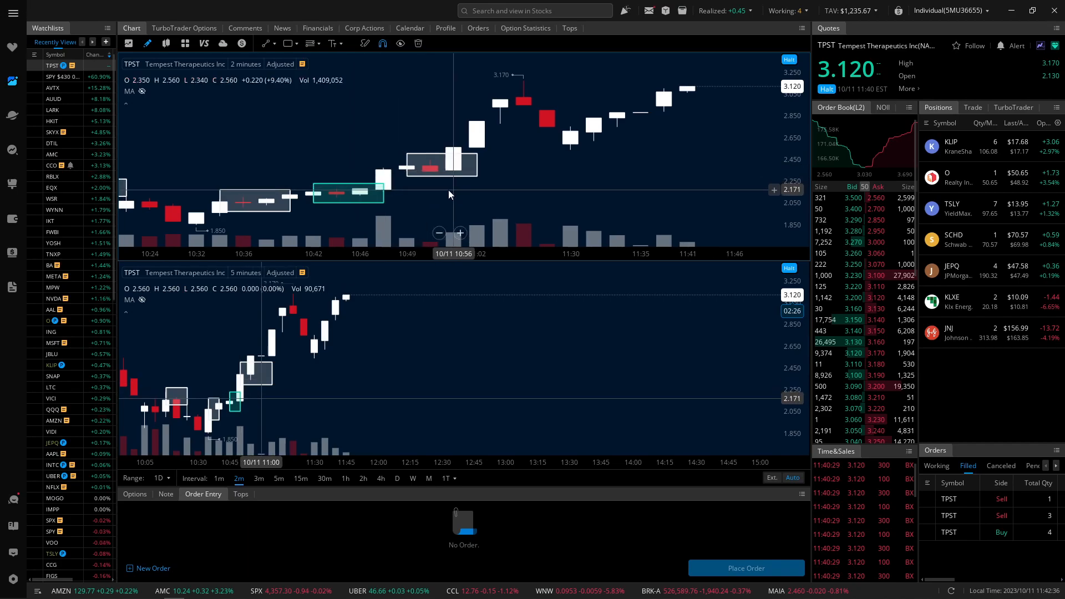
{"action": "mouse_move", "coordinate": [598, 144]}
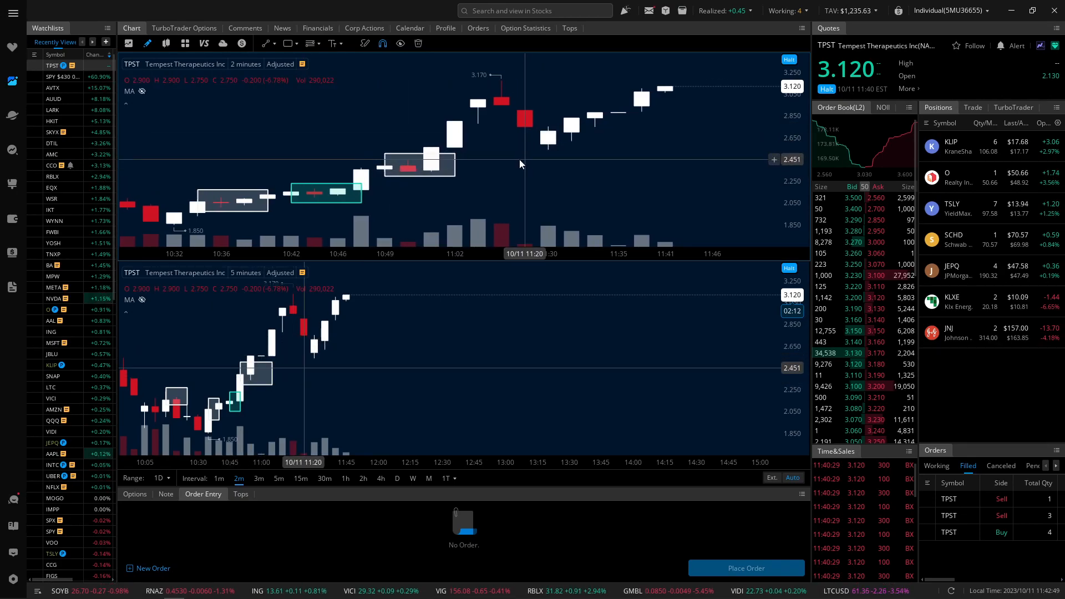
{"action": "mouse_move", "coordinate": [486, 183]}
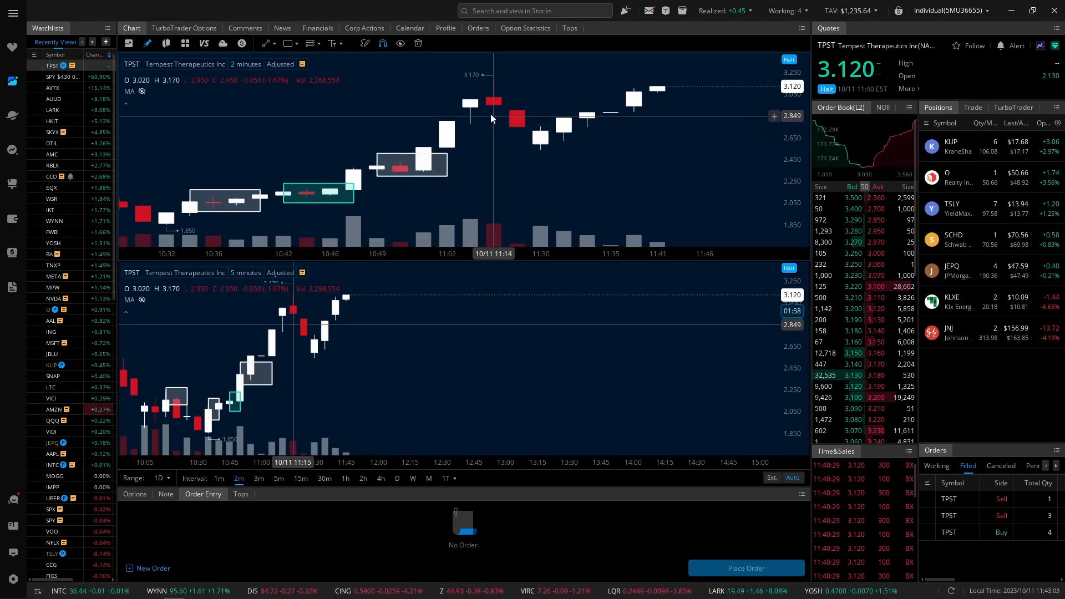
{"action": "mouse_move", "coordinate": [470, 137]}
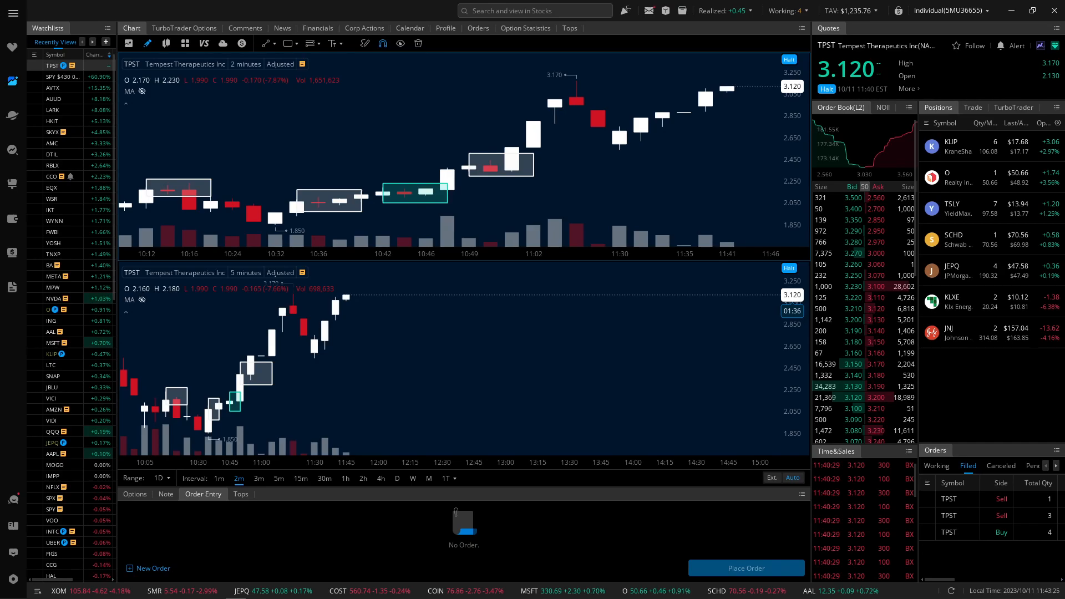
{"action": "mouse_move", "coordinate": [384, 333]}
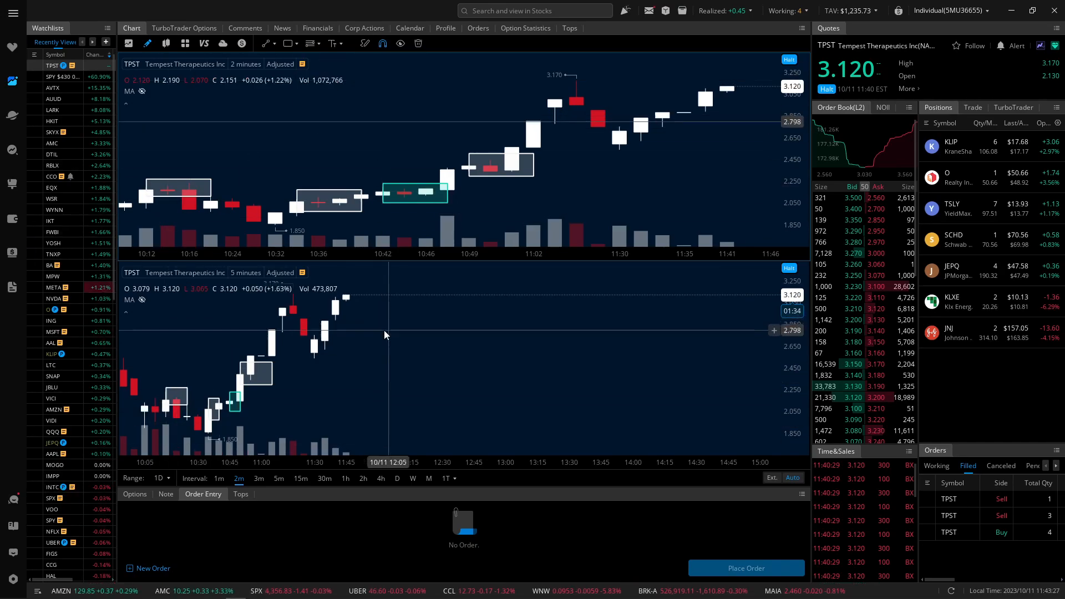
{"action": "mouse_move", "coordinate": [404, 211]}
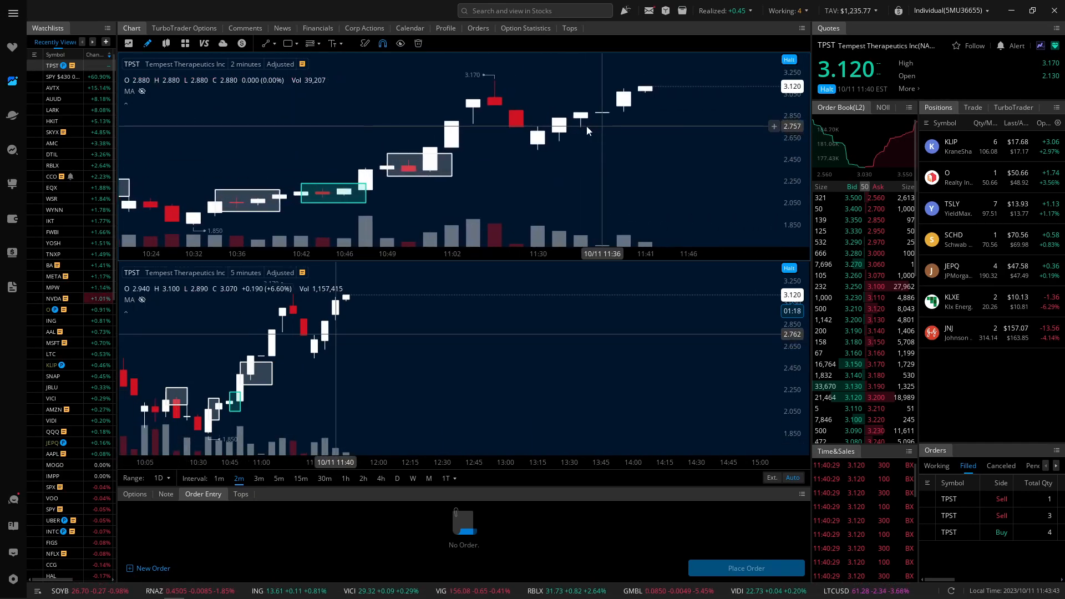
{"action": "scroll", "scroll_direction": "right", "scroll_amount": 3}
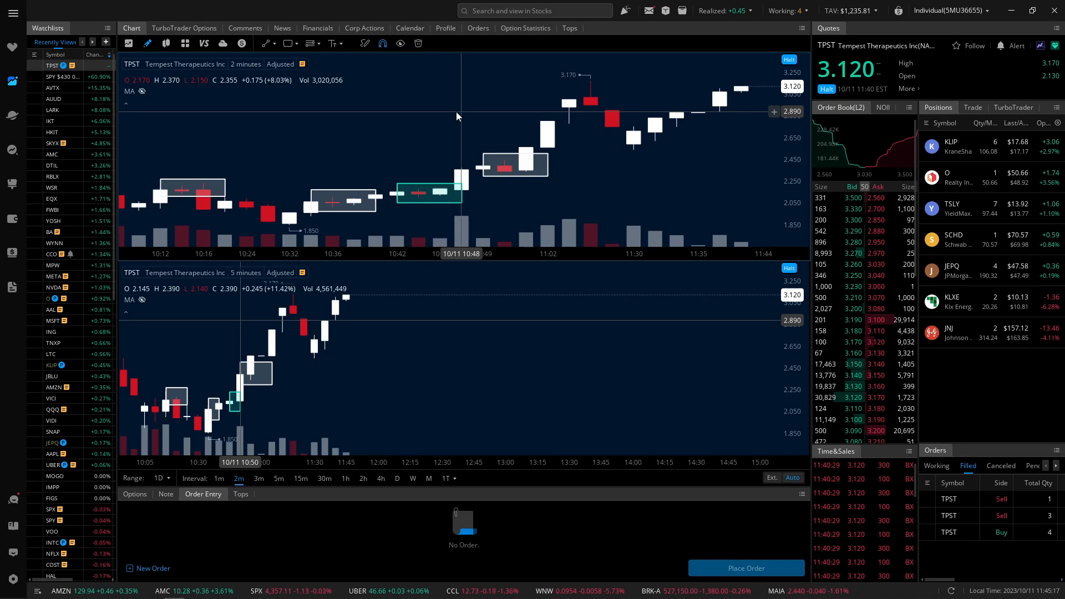
{"action": "mouse_move", "coordinate": [648, 193]}
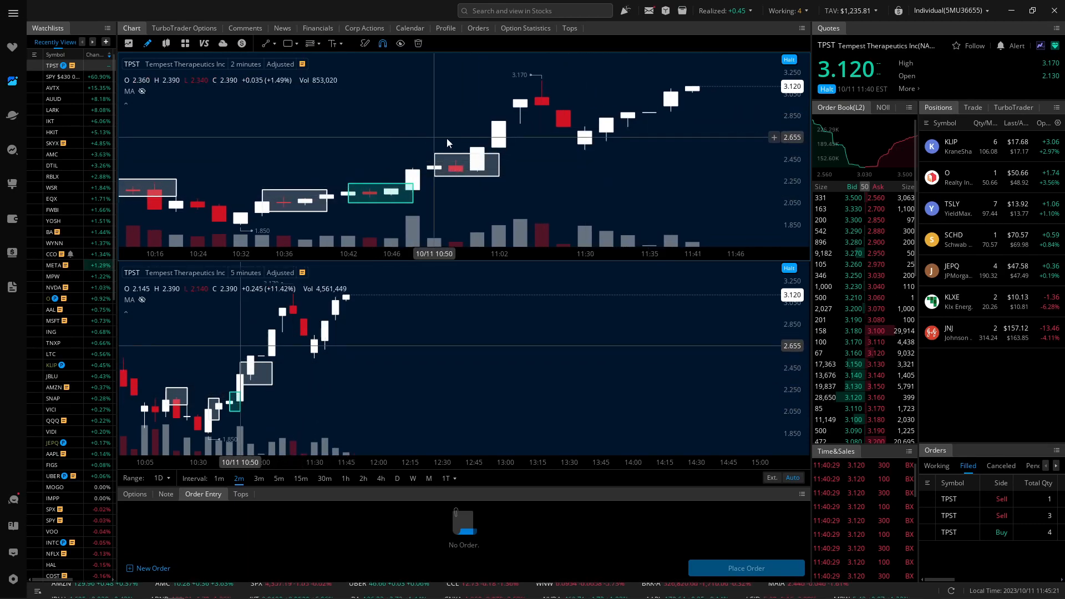
{"action": "mouse_move", "coordinate": [542, 179]}
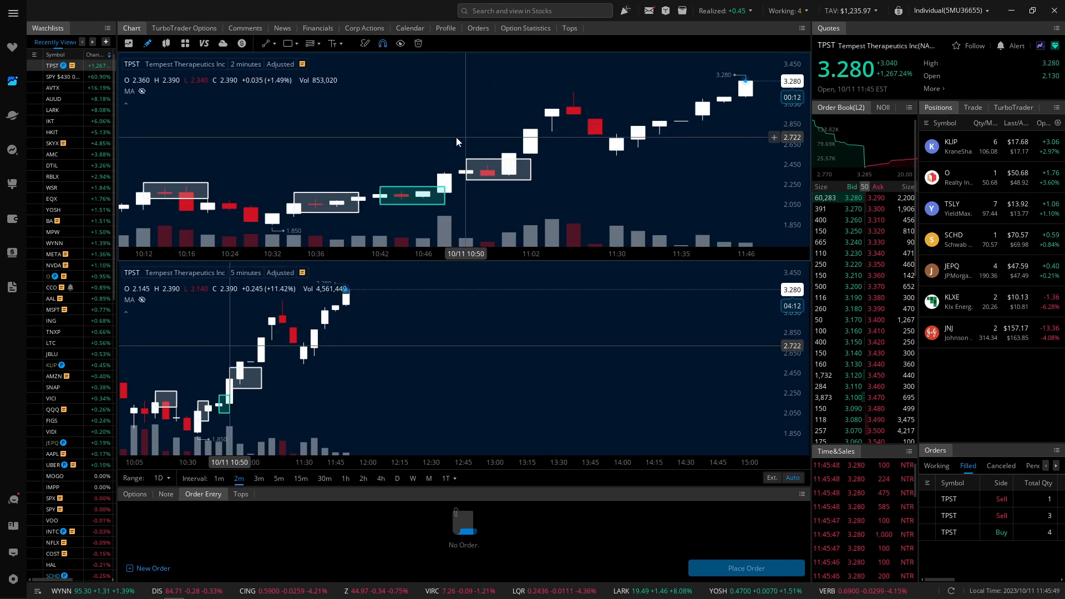
{"action": "mouse_move", "coordinate": [585, 182]}
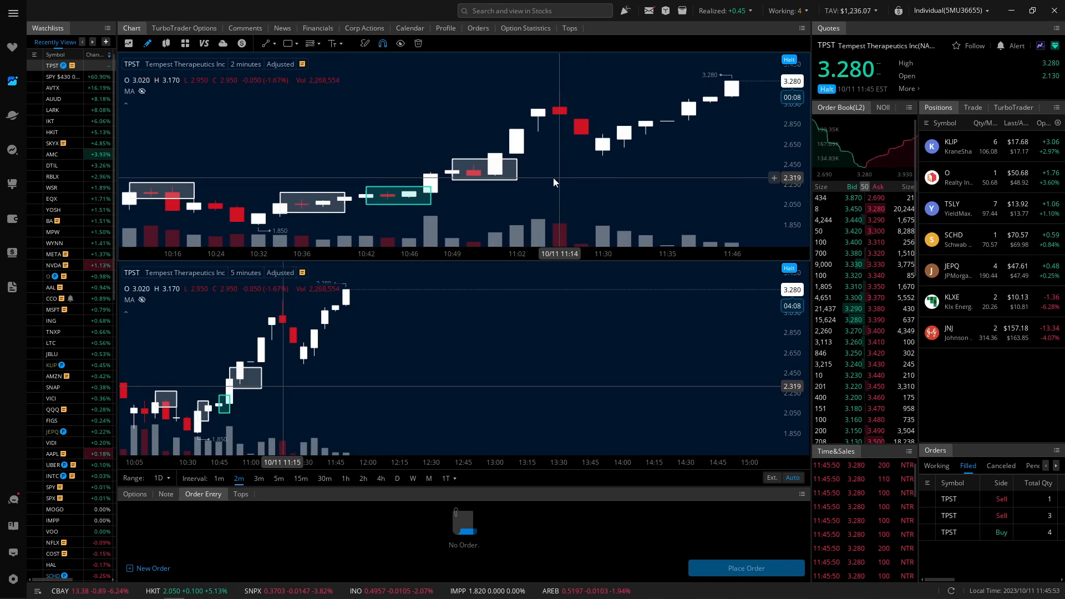
{"action": "mouse_move", "coordinate": [488, 177]}
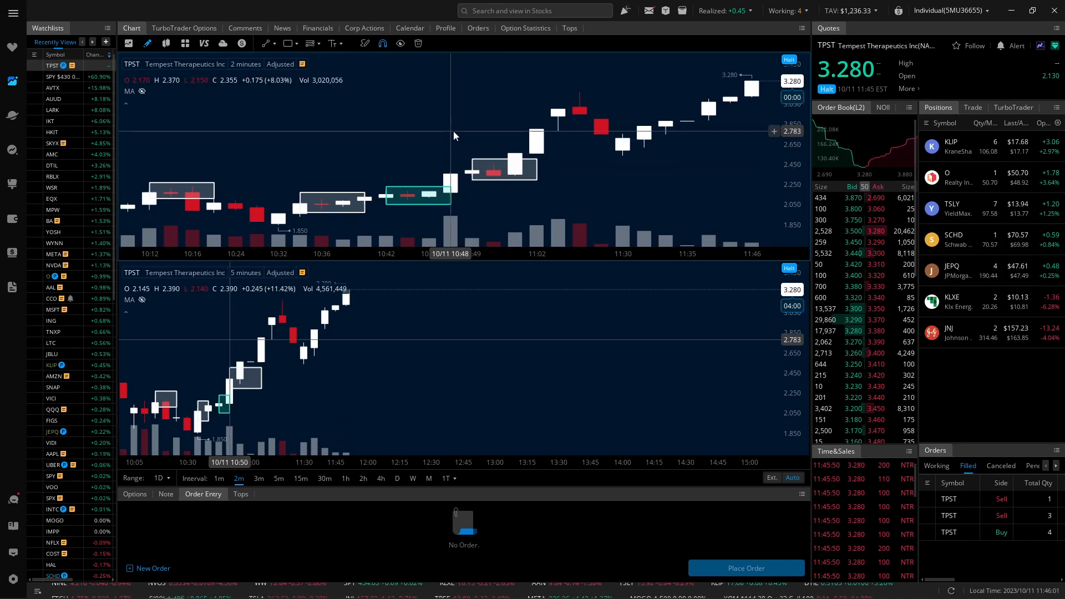
{"action": "left_click", "coordinate": [279, 478]}
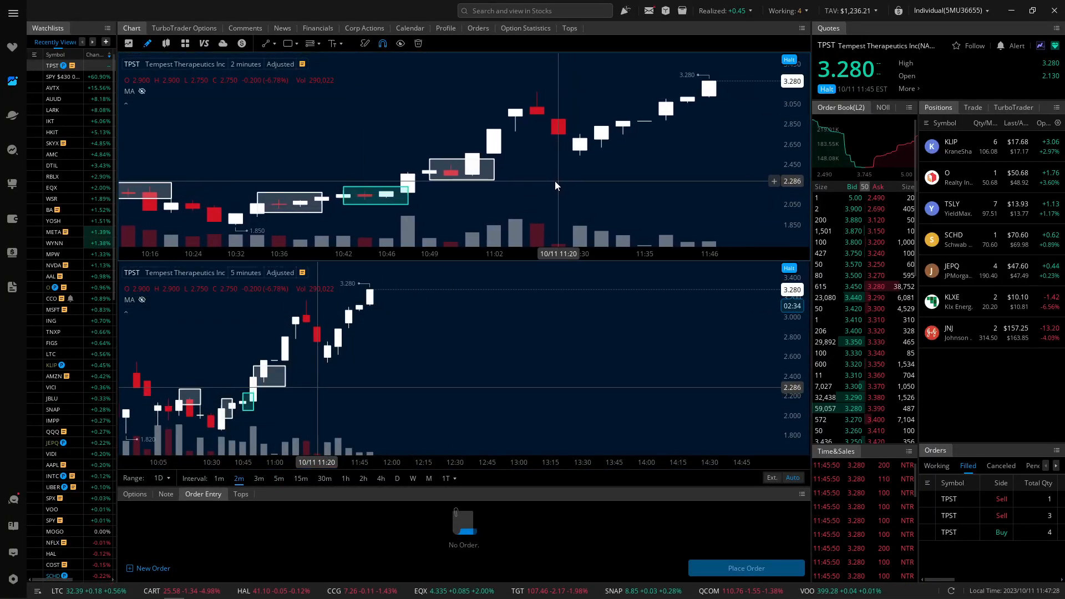
{"action": "left_click", "coordinate": [277, 478]}
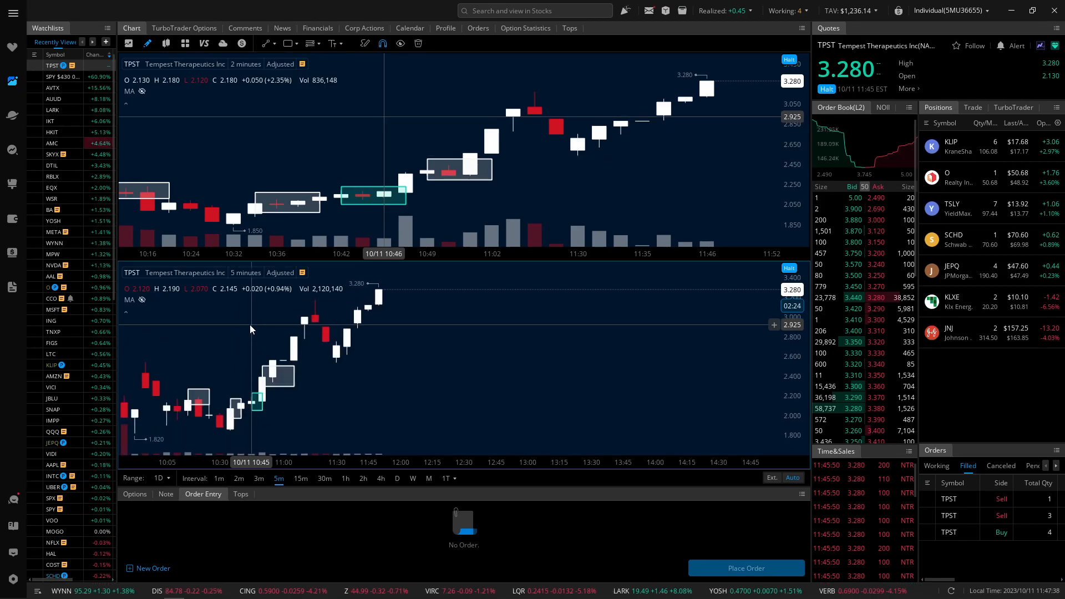
{"action": "mouse_move", "coordinate": [560, 168]}
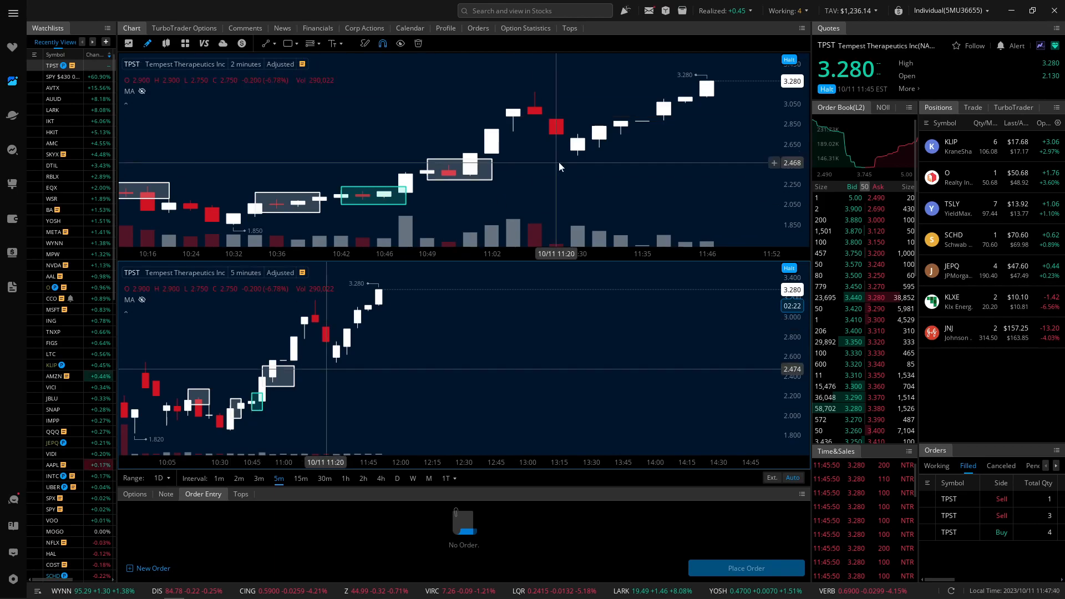